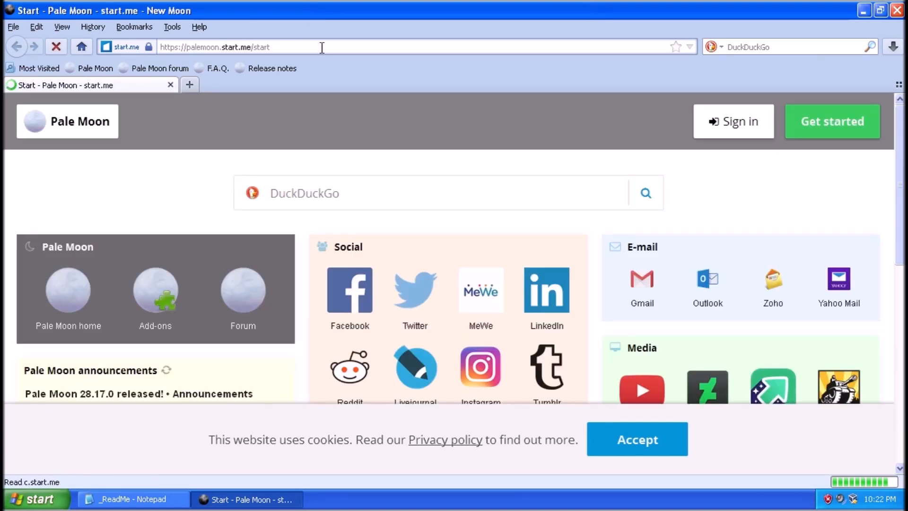
Download vcredist_x86.exe from the pasted link and run the installer from the Downloads panel.
{"action": "right_click", "coordinate": [232, 47]}
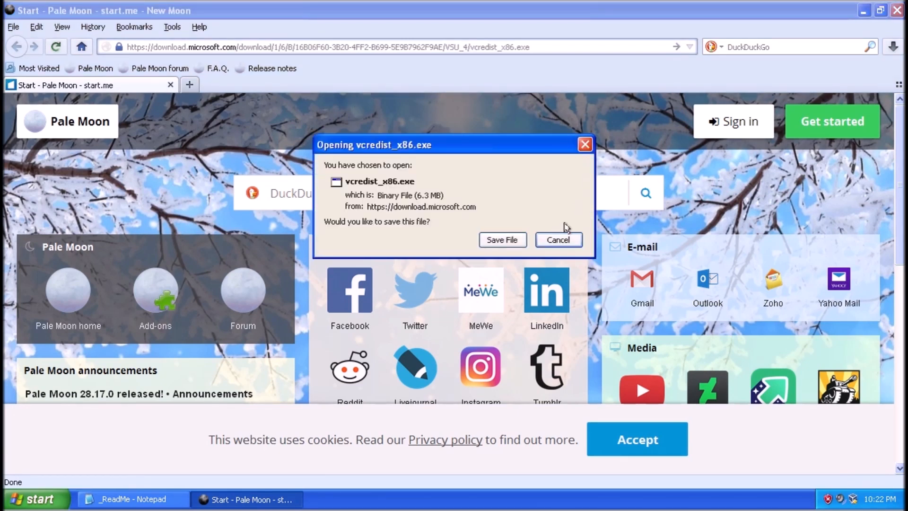
{"action": "left_click", "coordinate": [501, 240]}
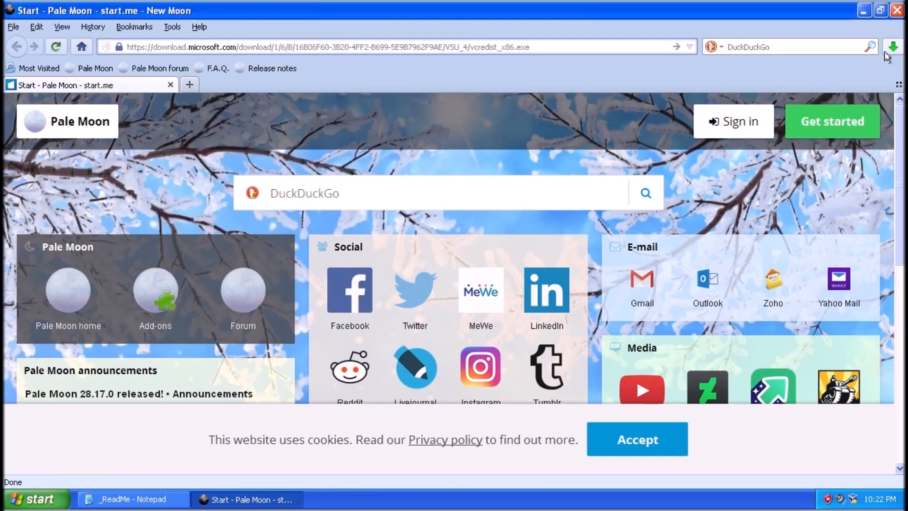
{"action": "left_click", "coordinate": [893, 46]}
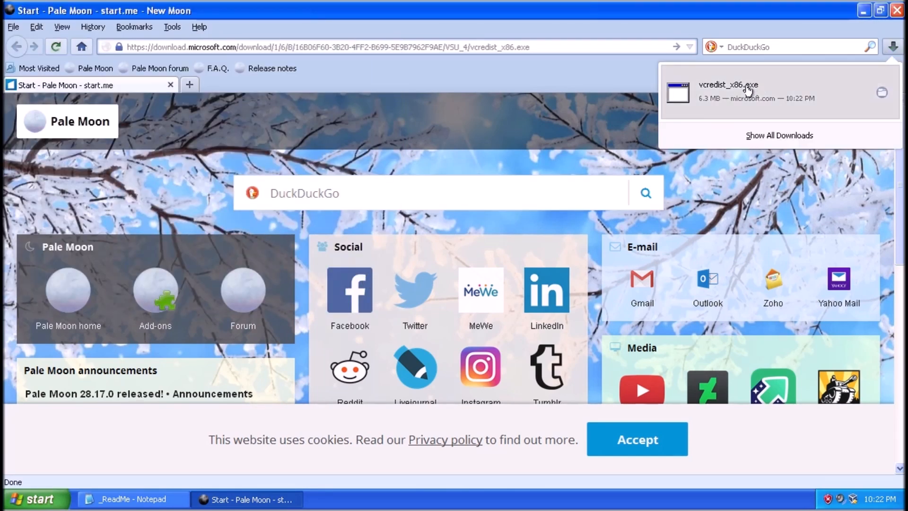
{"action": "double_click", "coordinate": [729, 85]}
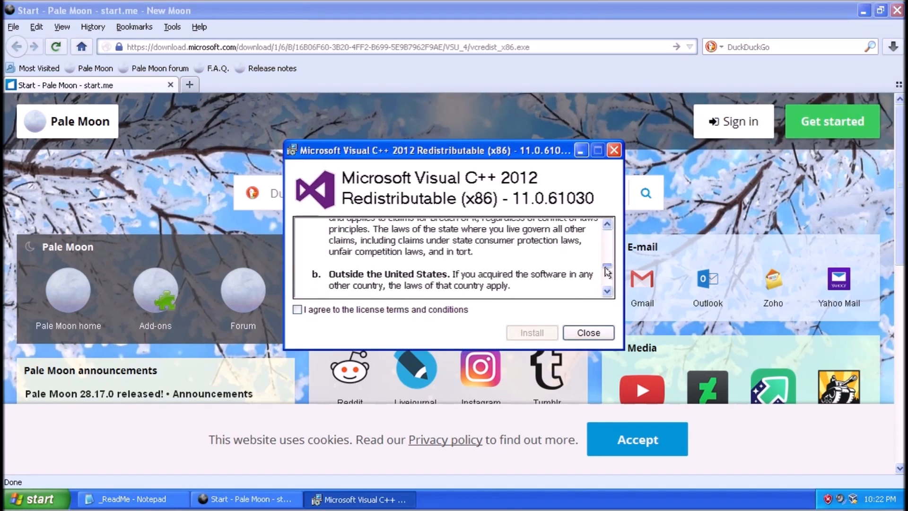
Agree to the license terms and install the Visual C++ 2012 Redistributable (x86).
{"action": "left_click", "coordinate": [298, 310]}
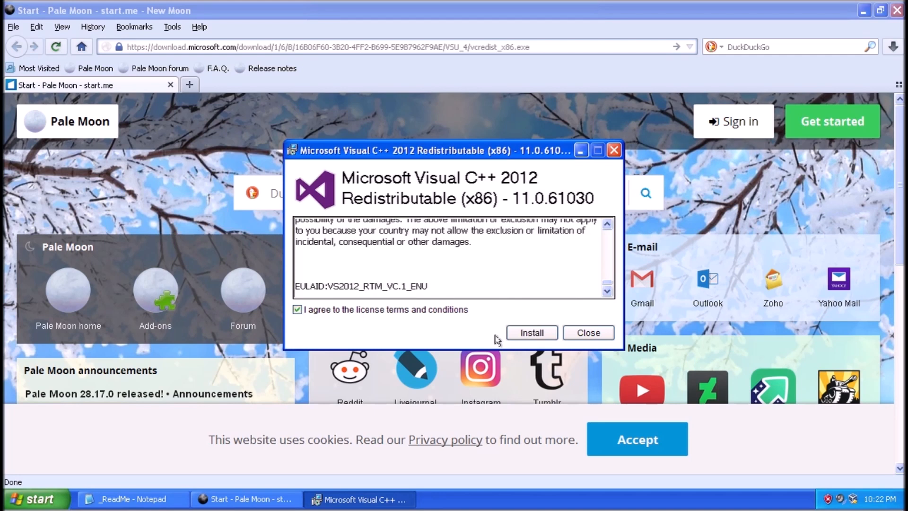
{"action": "left_click", "coordinate": [531, 332]}
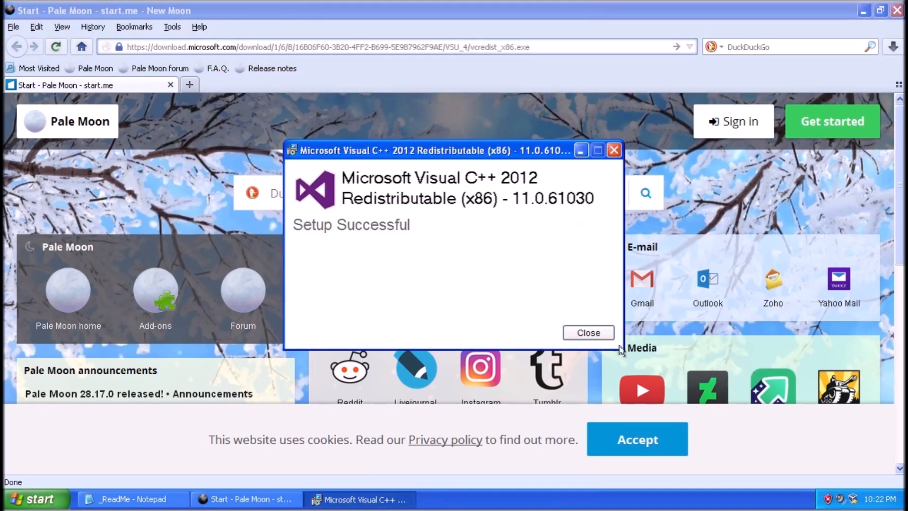
{"action": "mouse_move", "coordinate": [606, 325]}
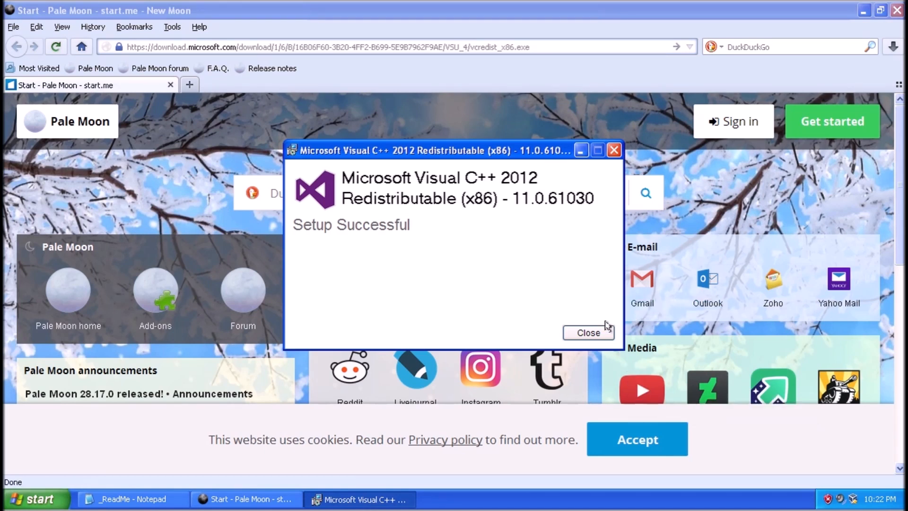
Accept the Windows Update Agent license agreement and start its installation.
{"action": "left_click", "coordinate": [588, 332]}
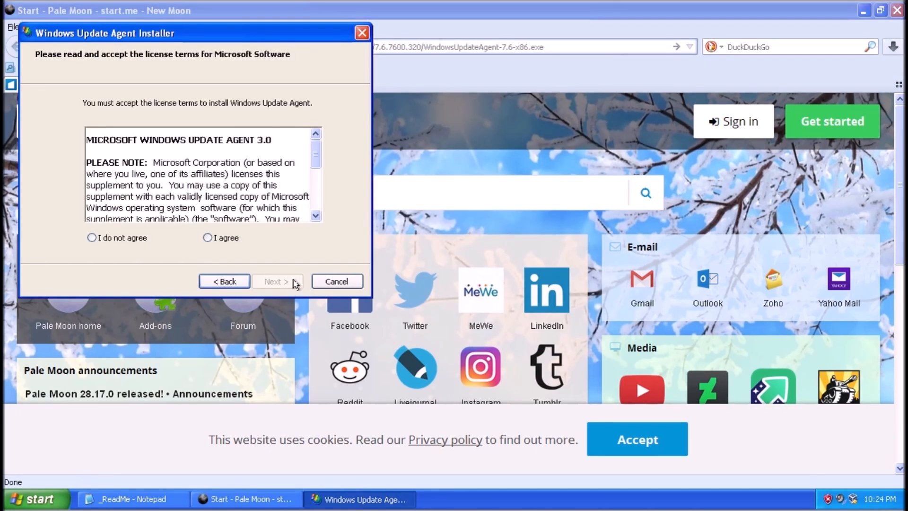
{"action": "scroll", "scroll_direction": "down", "scroll_amount": 3}
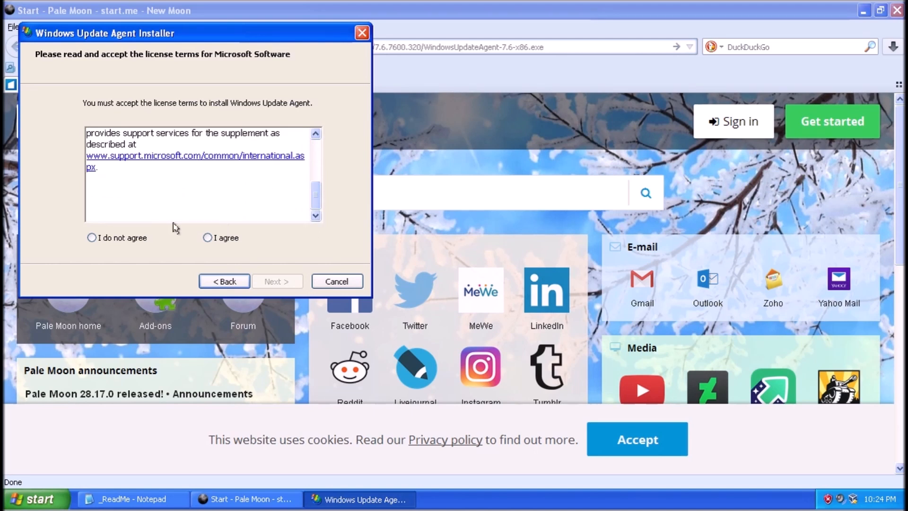
{"action": "left_click", "coordinate": [209, 238]}
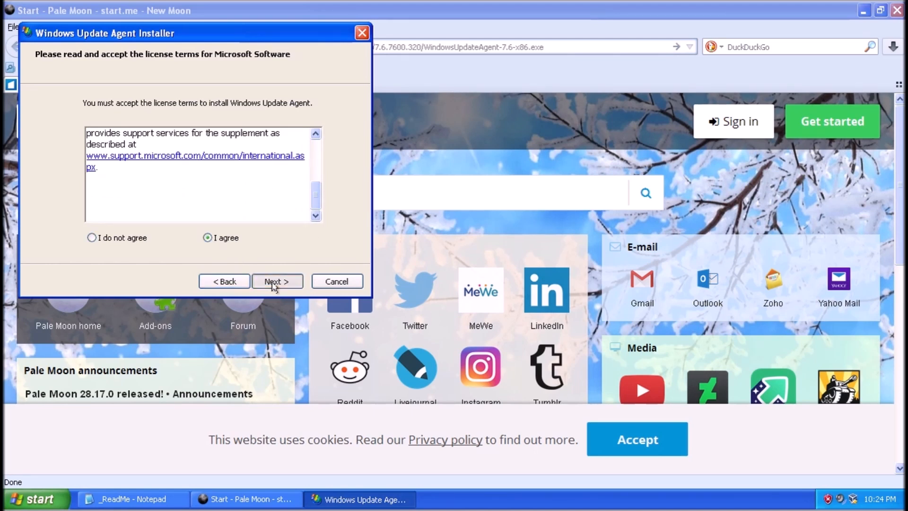
{"action": "left_click", "coordinate": [277, 281]}
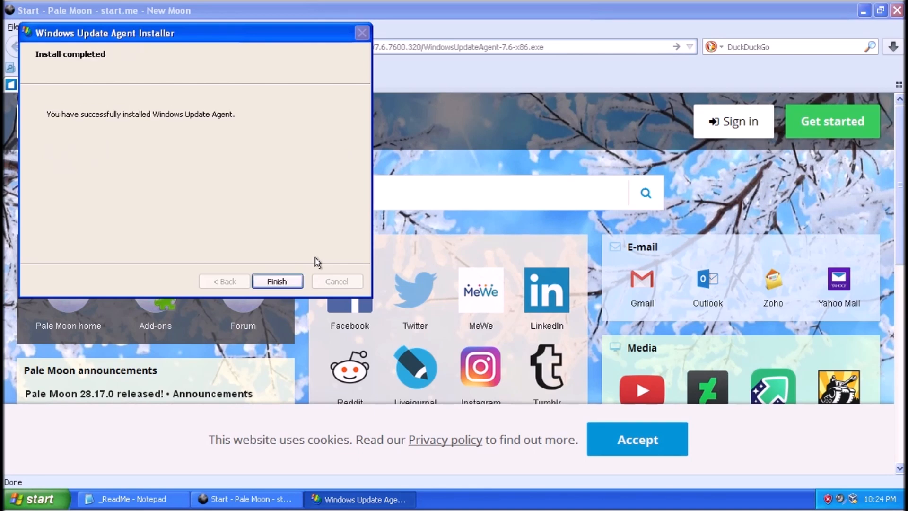
Finish the agent setup, accept the IE8 license with updates included, and download wumt.zip.
{"action": "left_click", "coordinate": [276, 281]}
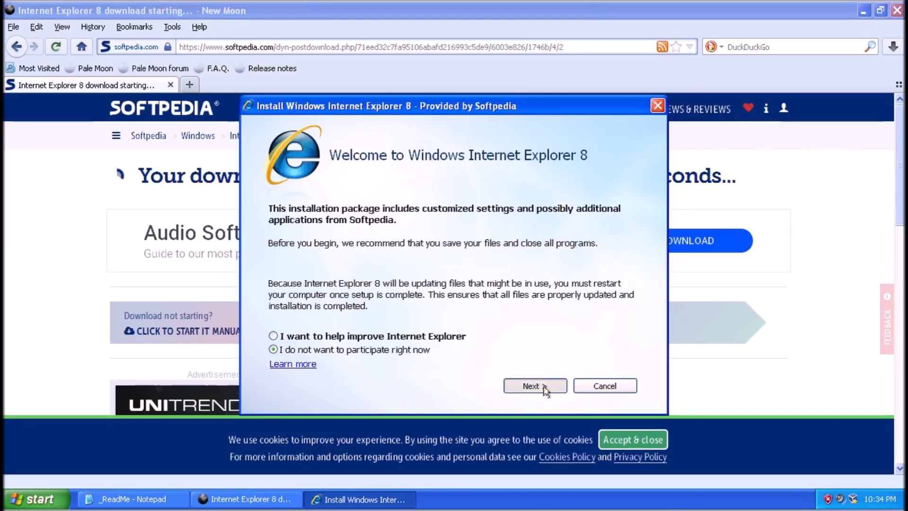
{"action": "left_click", "coordinate": [534, 386]}
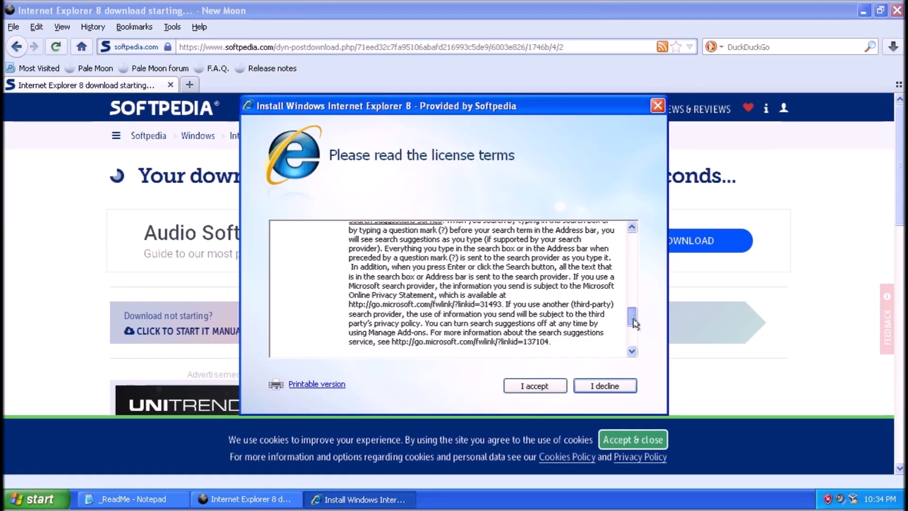
{"action": "left_click", "coordinate": [533, 385]}
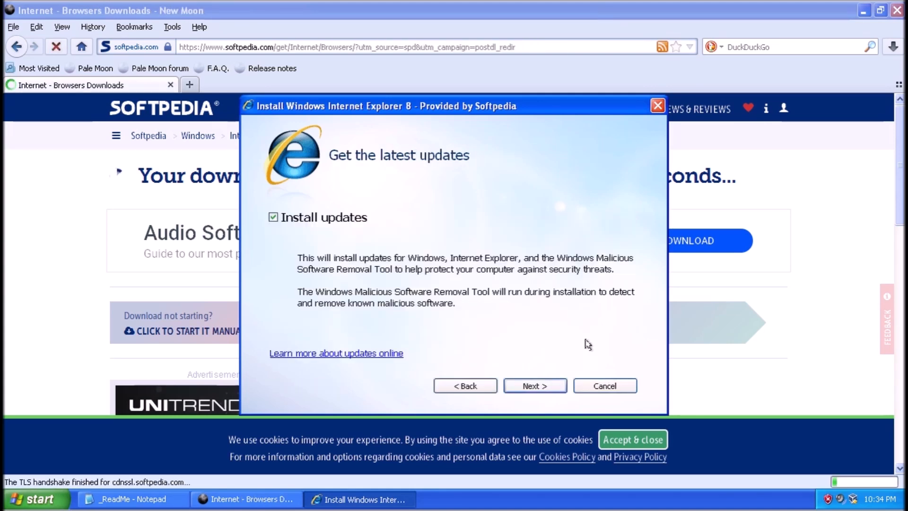
{"action": "left_click", "coordinate": [535, 386]}
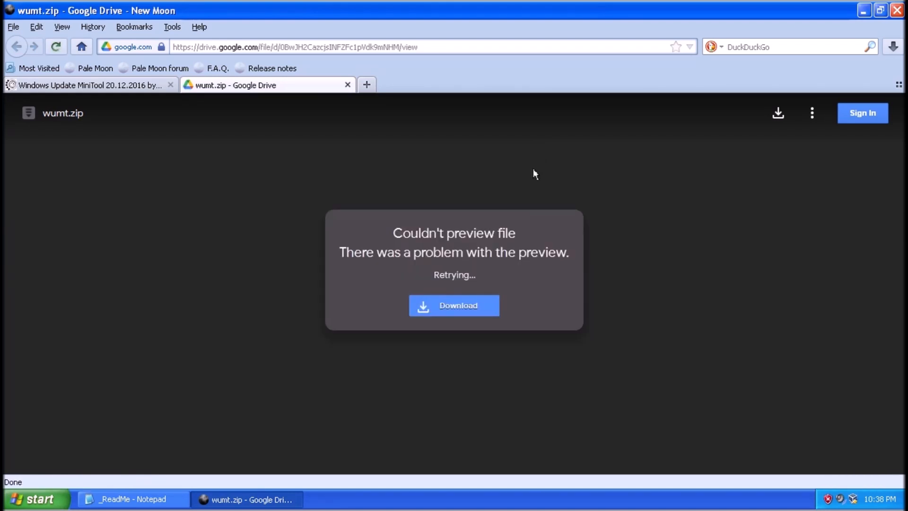
{"action": "left_click", "coordinate": [454, 306]}
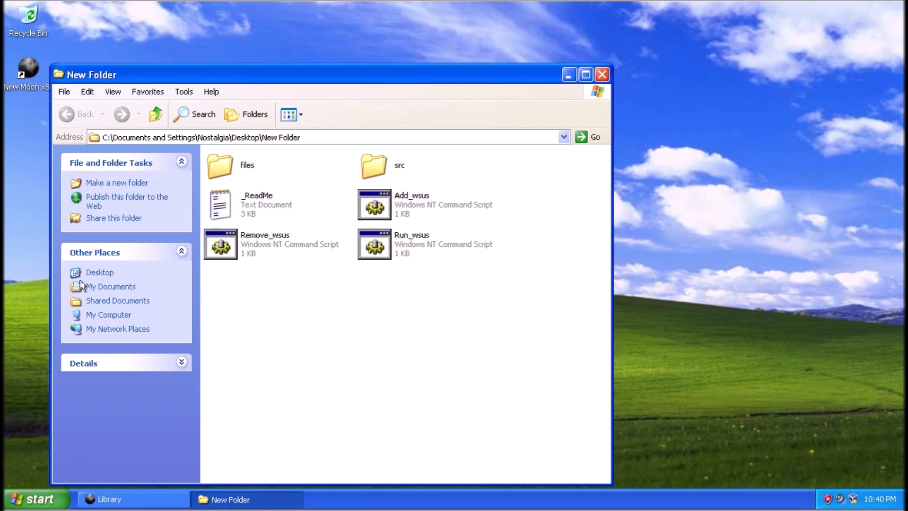
{"action": "mouse_move", "coordinate": [396, 202]}
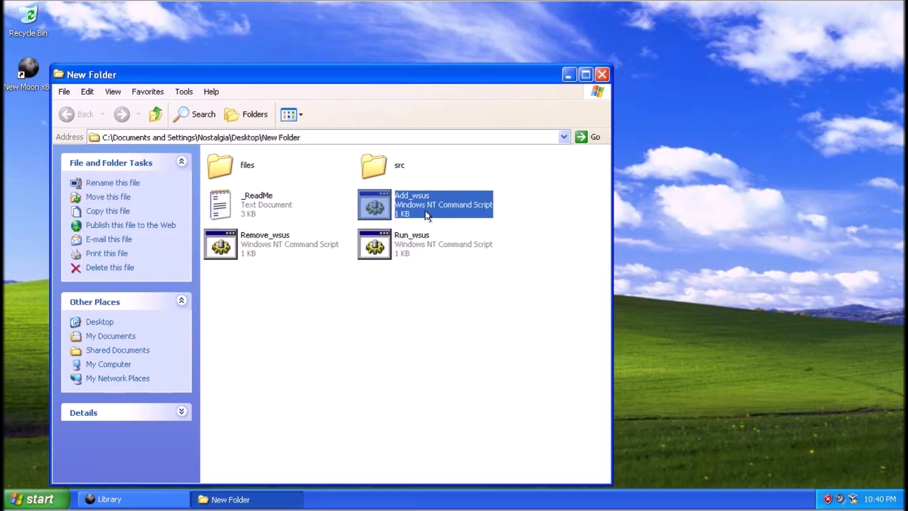
Launch the Run_wsus script and unblock the PHP server in the firewall alert.
{"action": "left_click", "coordinate": [425, 244]}
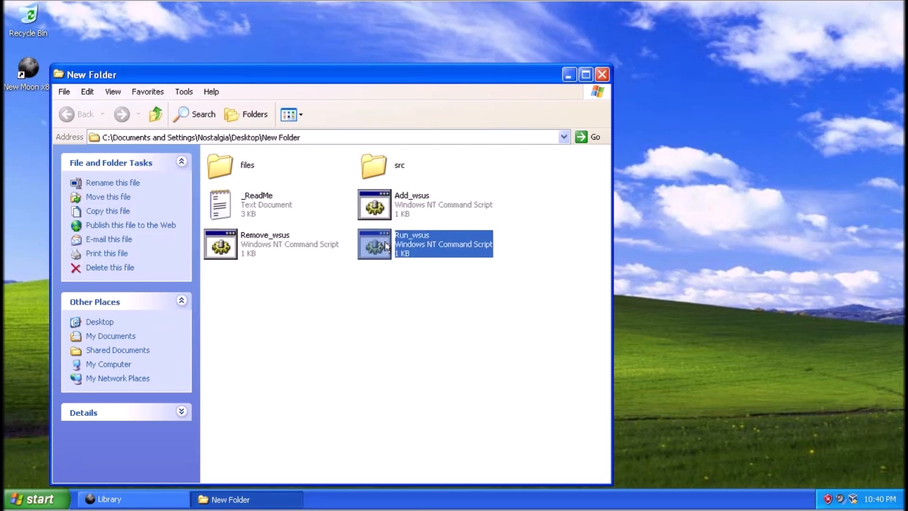
{"action": "double_click", "coordinate": [385, 244]}
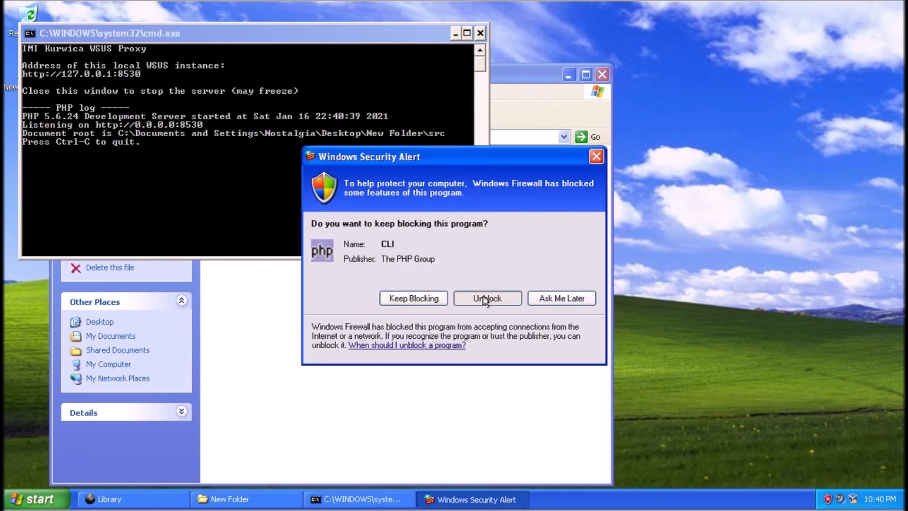
{"action": "left_click", "coordinate": [487, 298]}
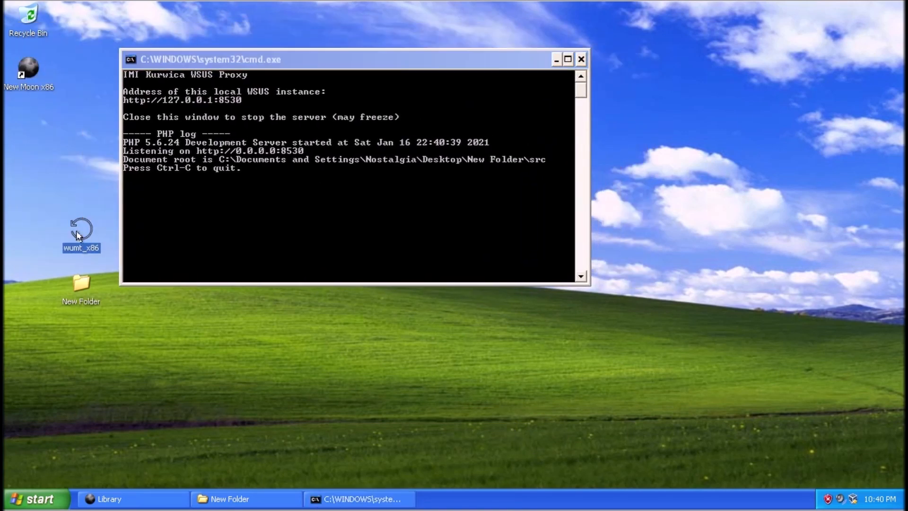
Launch wumt_x86 and check the local update service for available updates.
{"action": "double_click", "coordinate": [81, 227]}
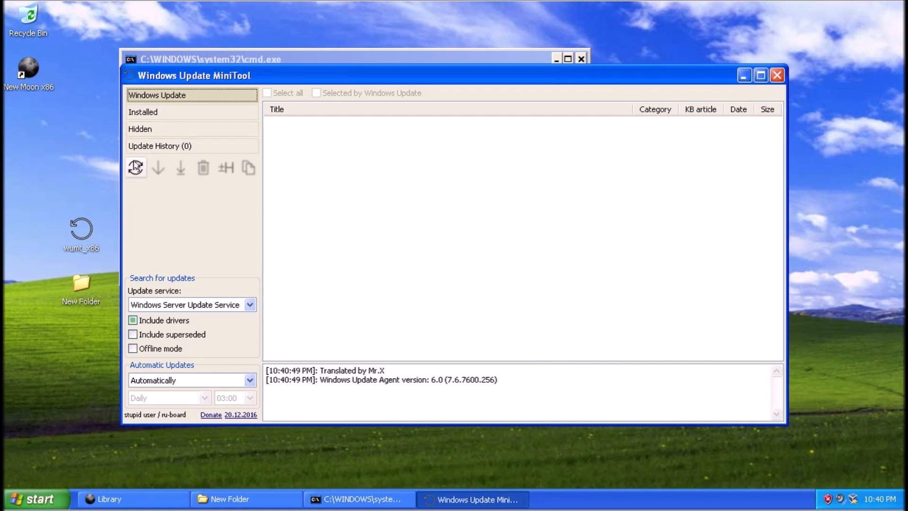
{"action": "left_click", "coordinate": [136, 167]}
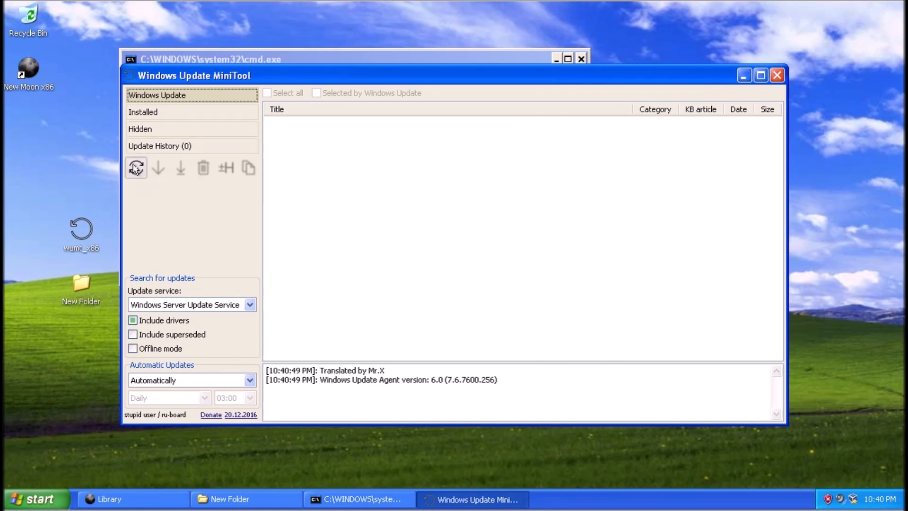
{"action": "left_click", "coordinate": [136, 168]}
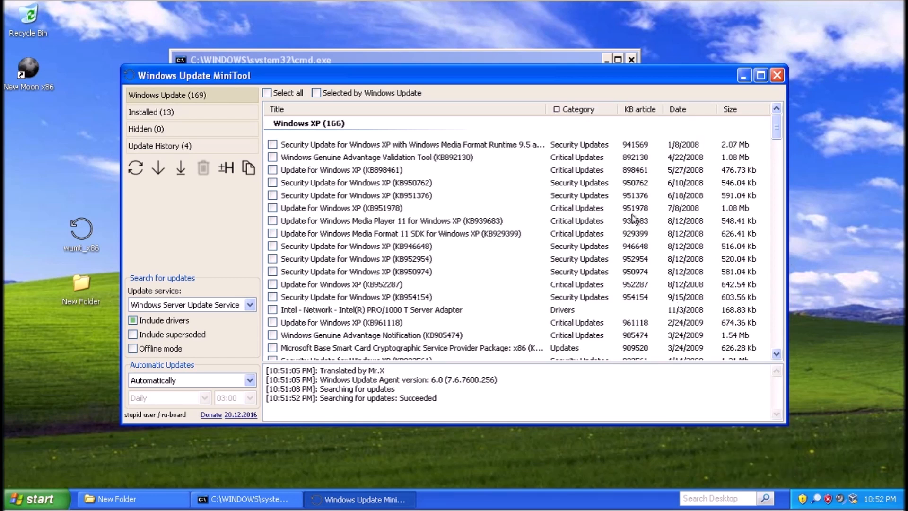
{"action": "mouse_move", "coordinate": [387, 221]}
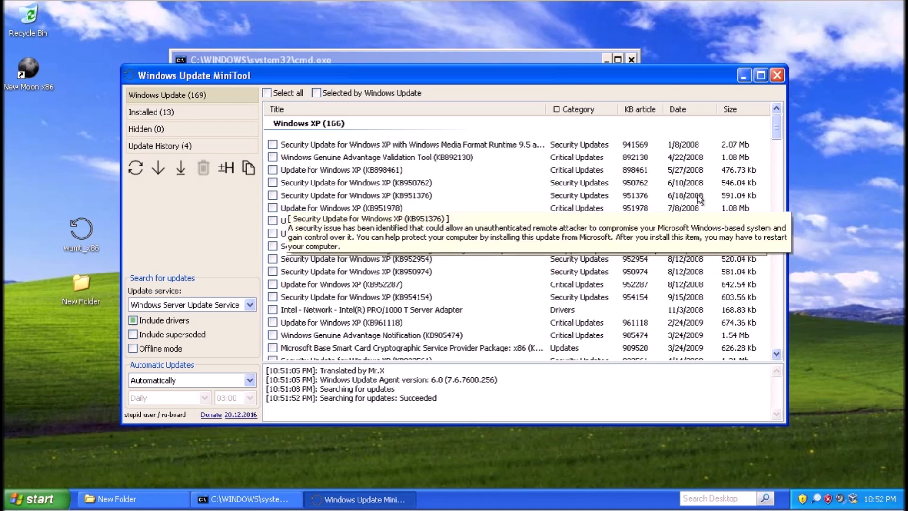
{"action": "mouse_move", "coordinate": [835, 186]}
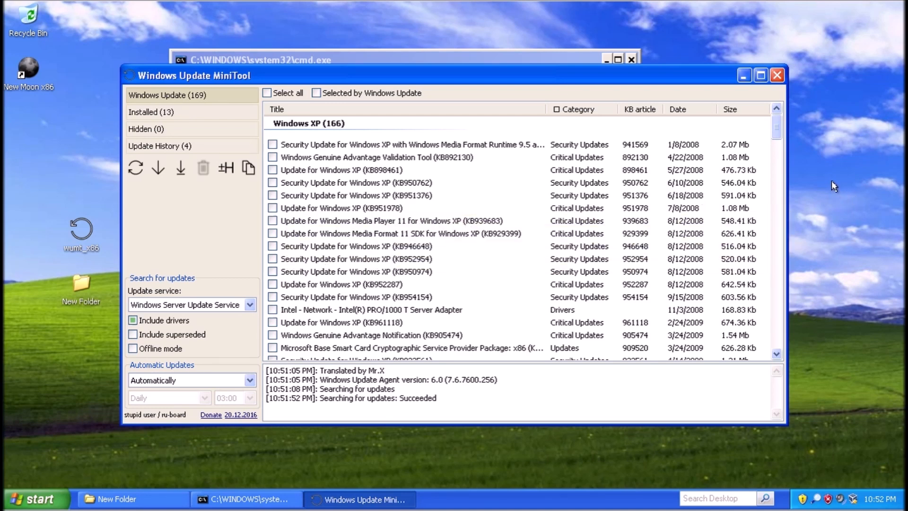
{"action": "mouse_move", "coordinate": [685, 178]}
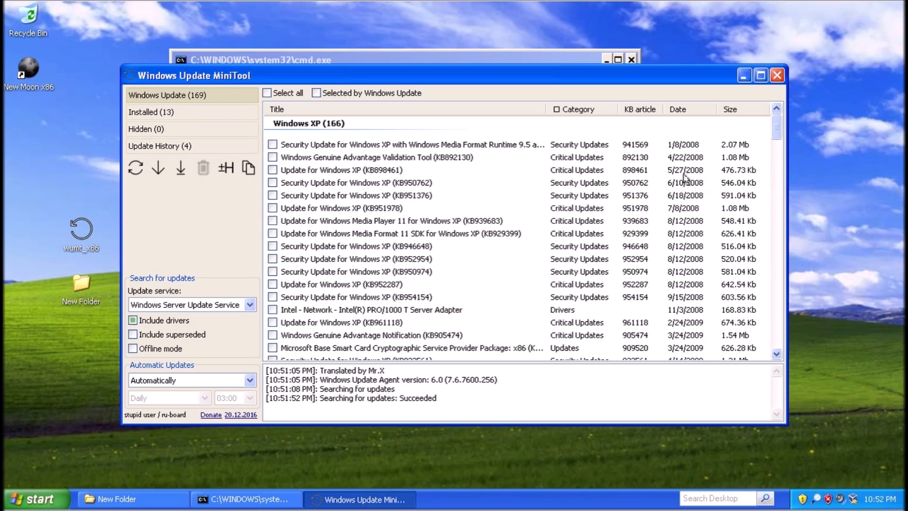